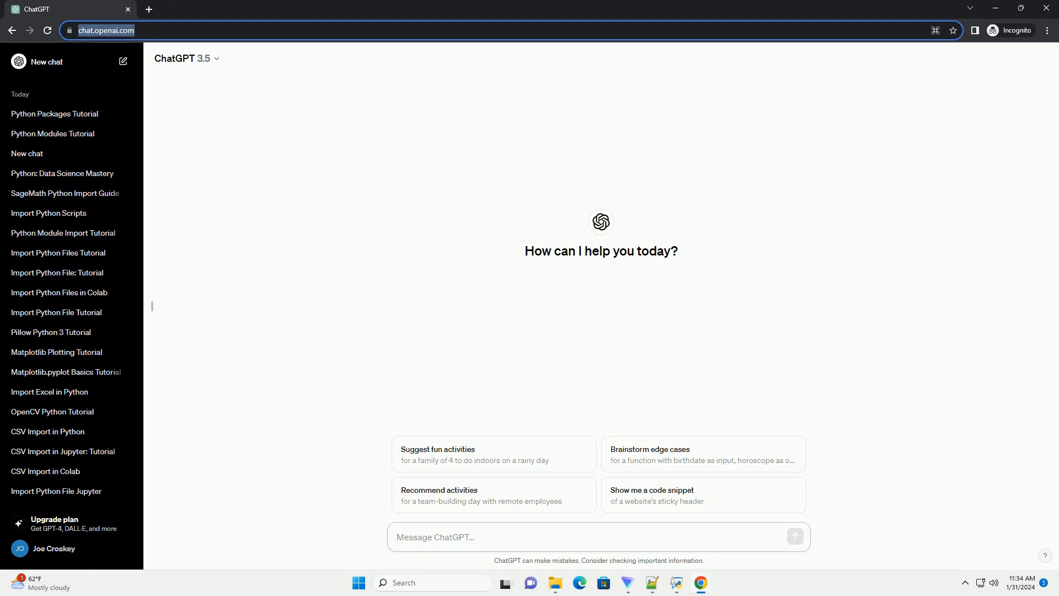
- Ask ChatGPT for a tutorial on key Python data science packages with code examples
{"action": "left_click", "coordinate": [596, 537]}
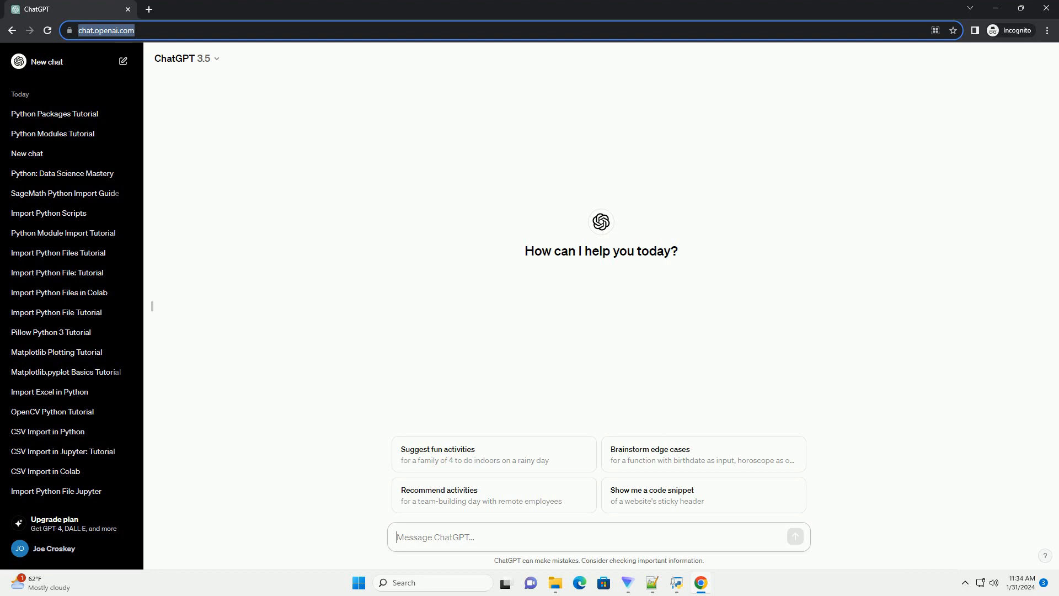
{"action": "left_click", "coordinate": [794, 536]}
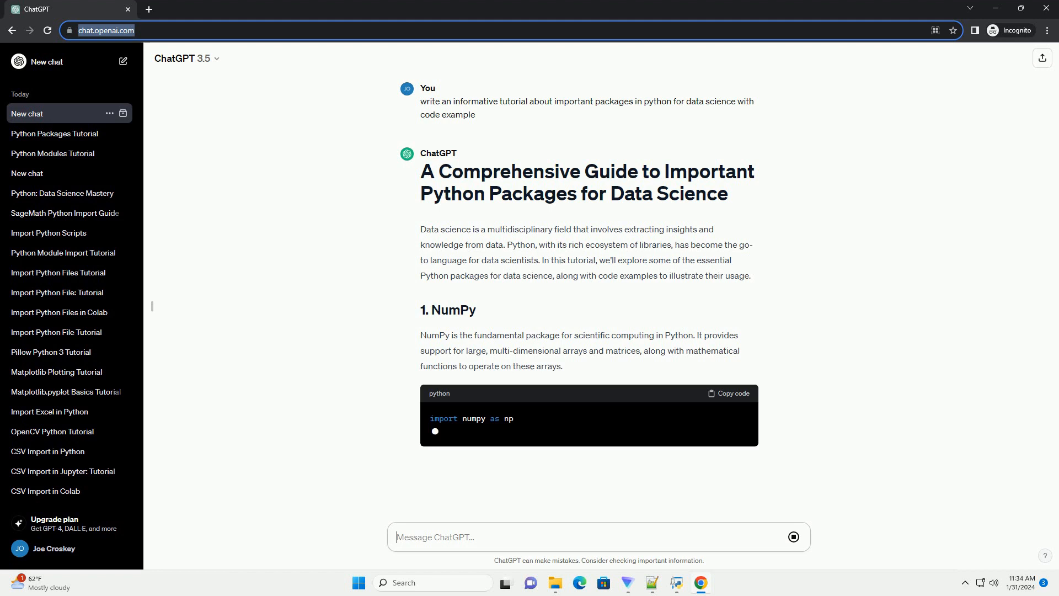
- Follow the response down through the NumPy and Pandas code examples
{"action": "scroll", "scroll_direction": "down", "scroll_amount": 3}
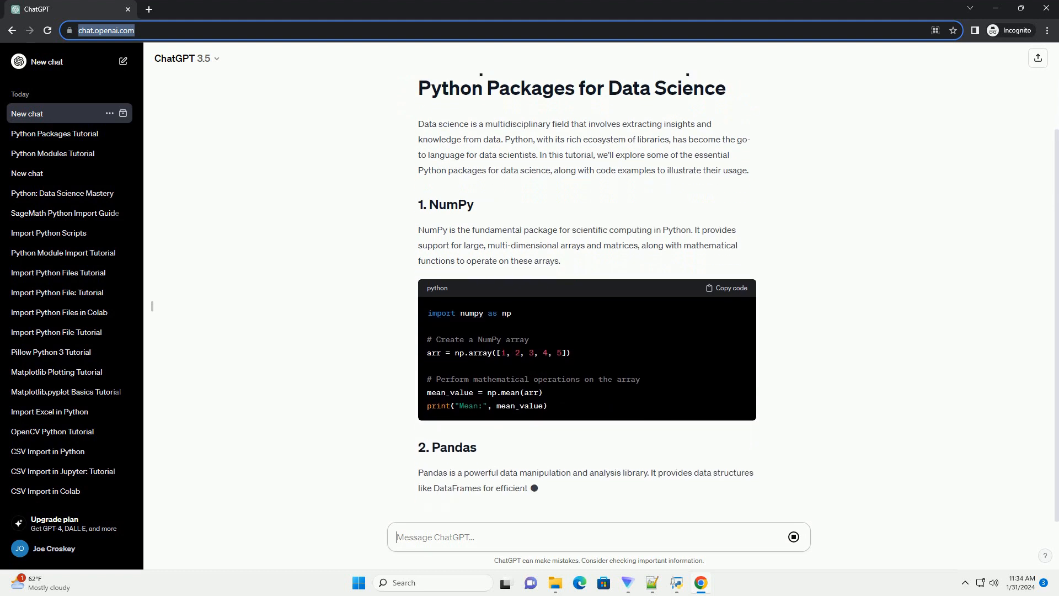
{"action": "scroll", "scroll_direction": "down", "scroll_amount": 3}
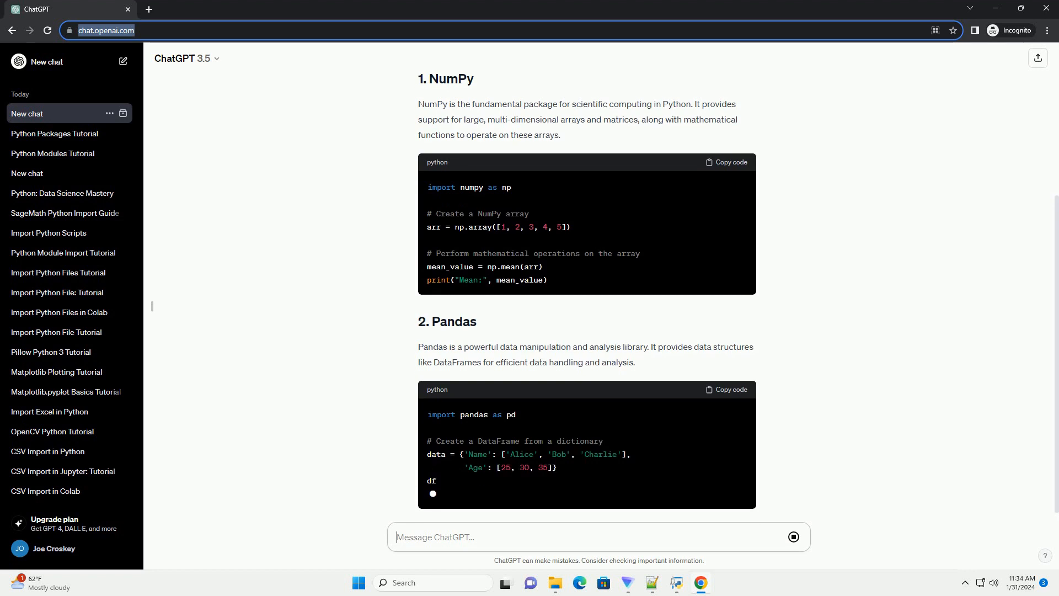
{"action": "scroll", "scroll_direction": "down", "scroll_amount": 3}
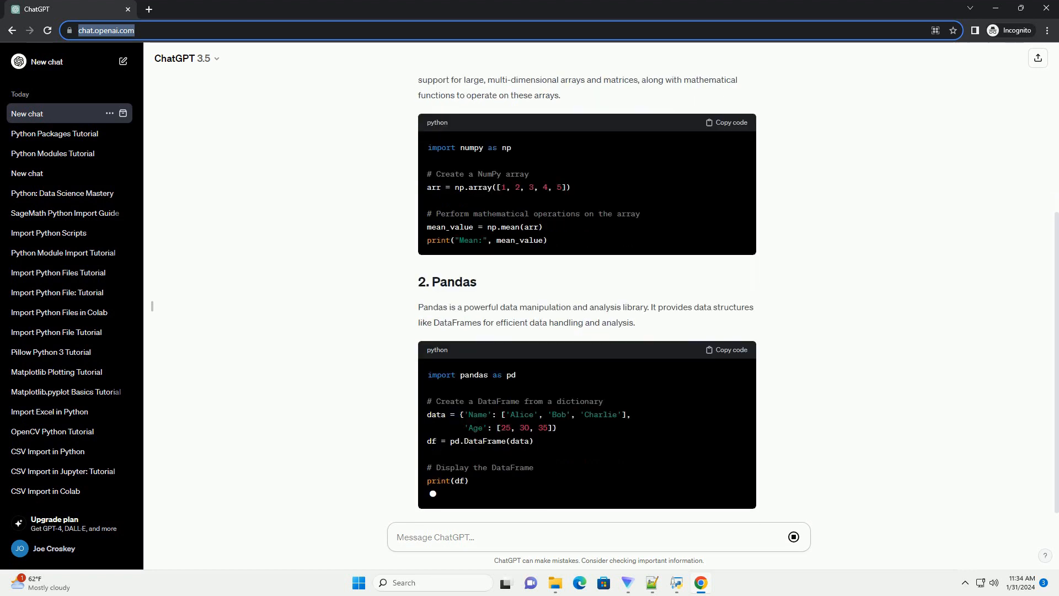
{"action": "scroll", "scroll_direction": "down", "scroll_amount": 3}
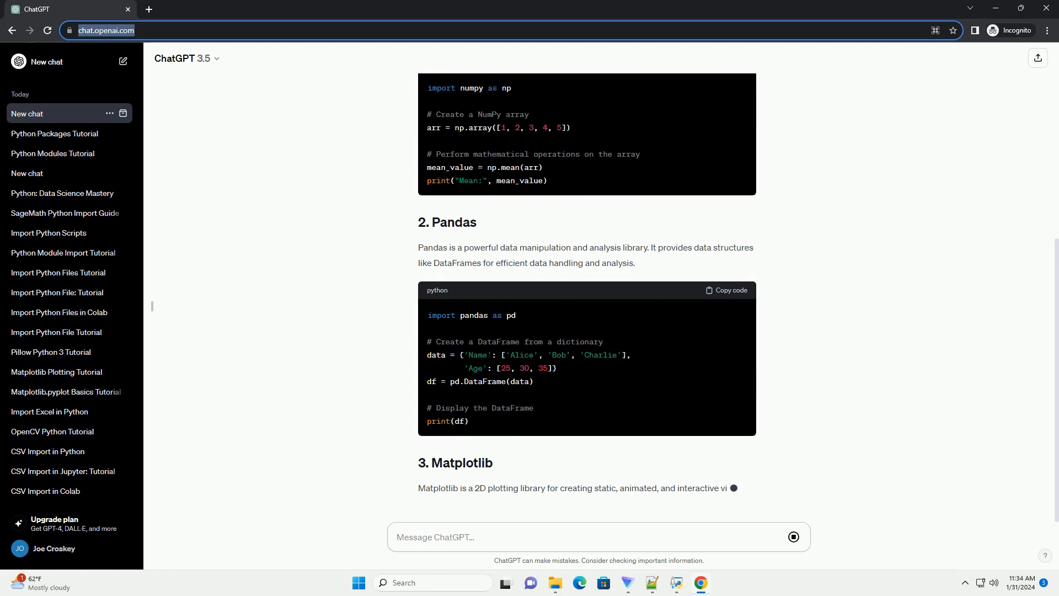
{"action": "scroll", "scroll_direction": "down", "scroll_amount": 3}
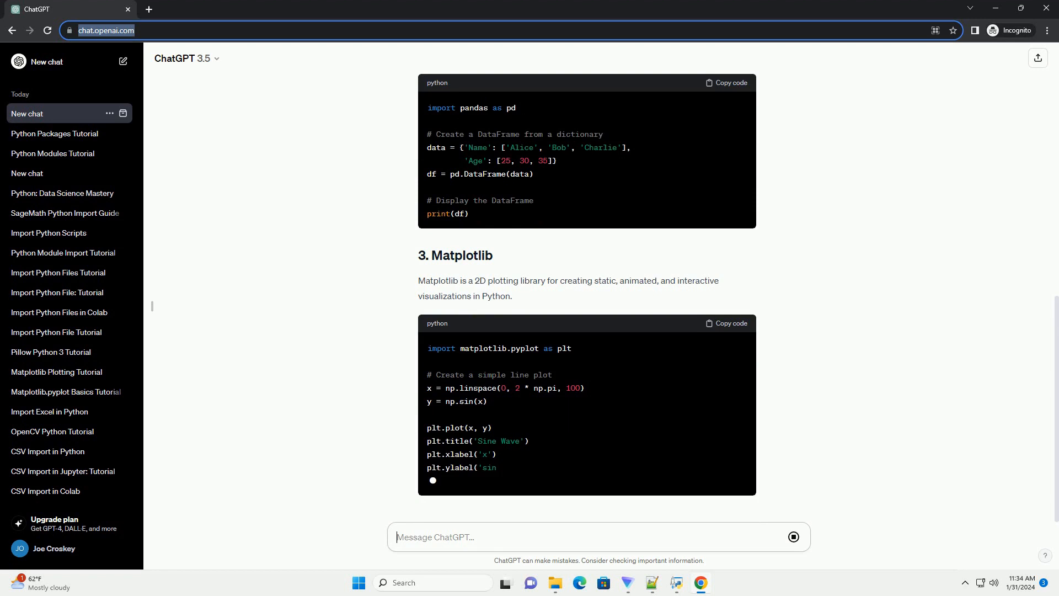
- Follow the response down through the Matplotlib and Seaborn code blocks
{"action": "scroll", "scroll_direction": "down", "scroll_amount": 3}
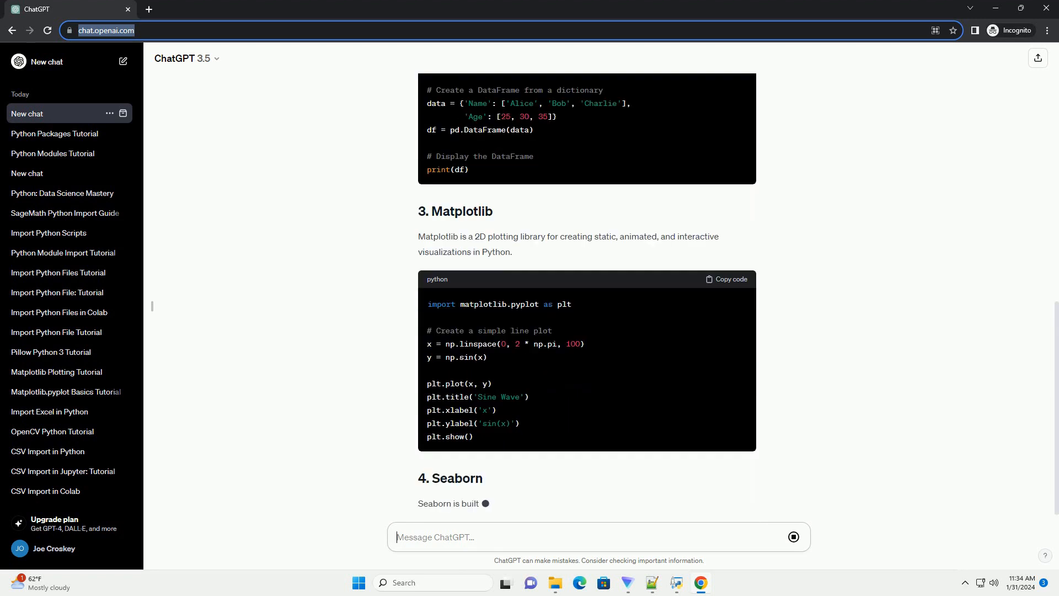
{"action": "scroll", "scroll_direction": "down", "scroll_amount": 3}
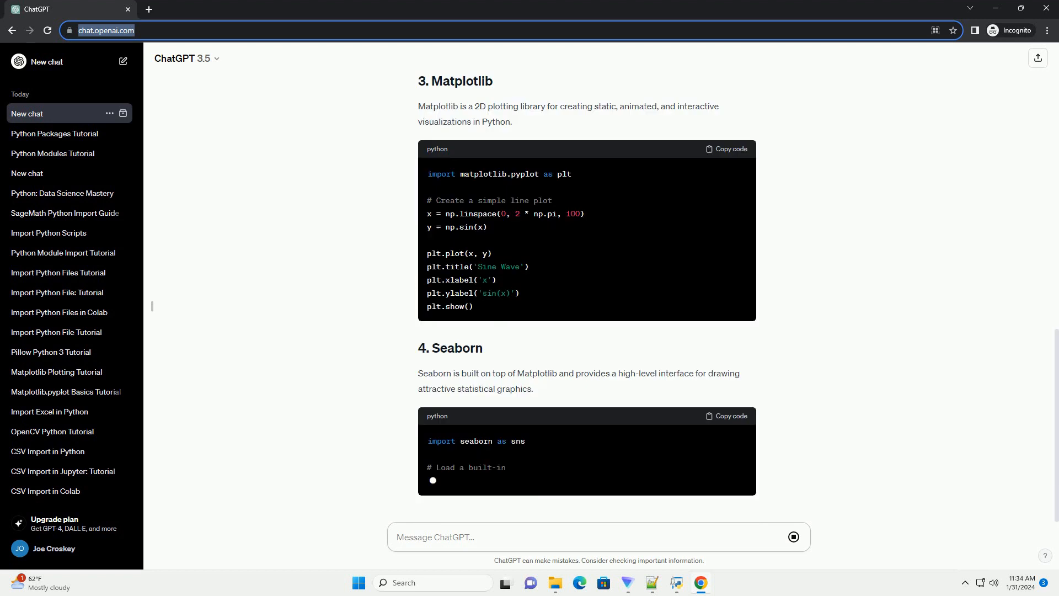
{"action": "scroll", "scroll_direction": "down", "scroll_amount": 3}
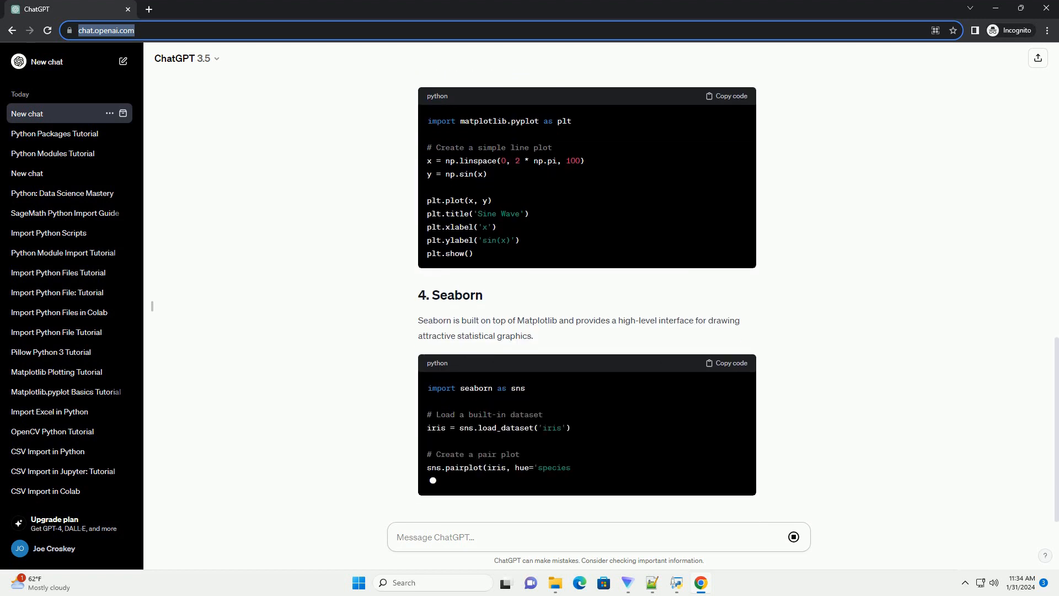
{"action": "scroll", "scroll_direction": "down", "scroll_amount": 3}
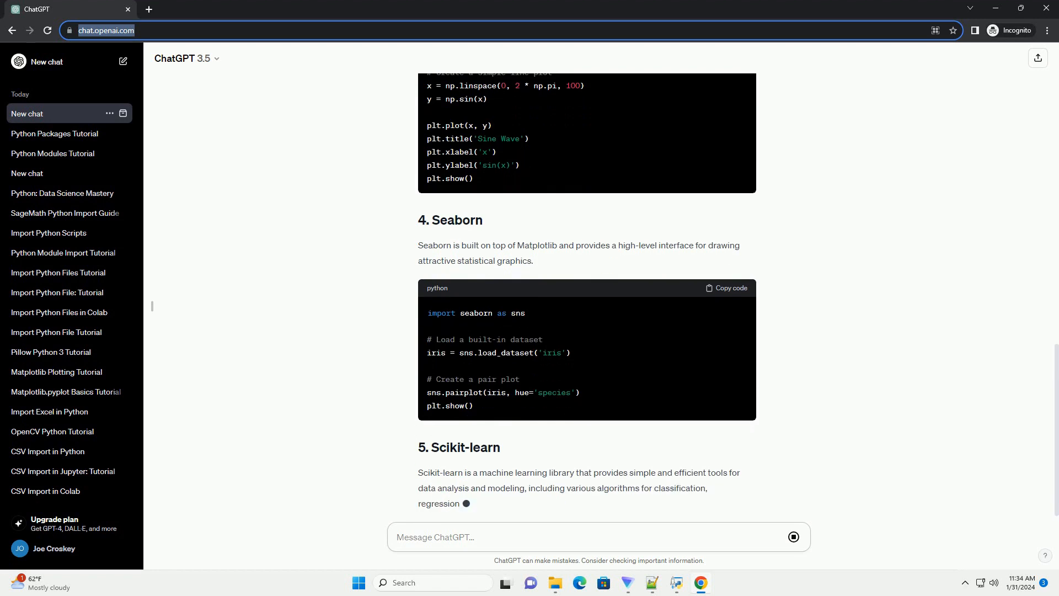
{"action": "scroll", "scroll_direction": "down", "scroll_amount": 3}
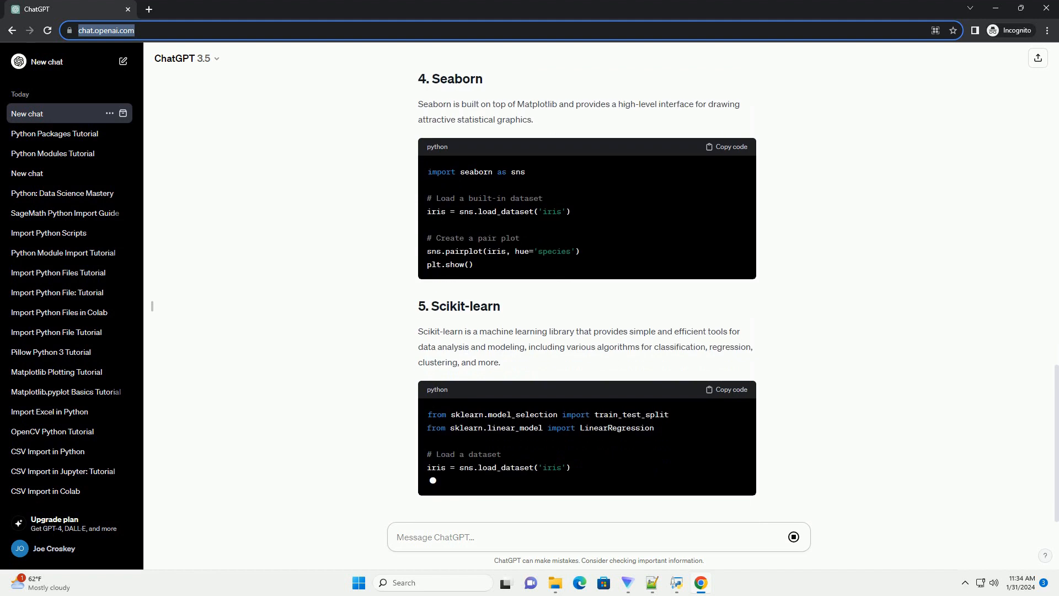
{"action": "scroll", "scroll_direction": "down", "scroll_amount": 3}
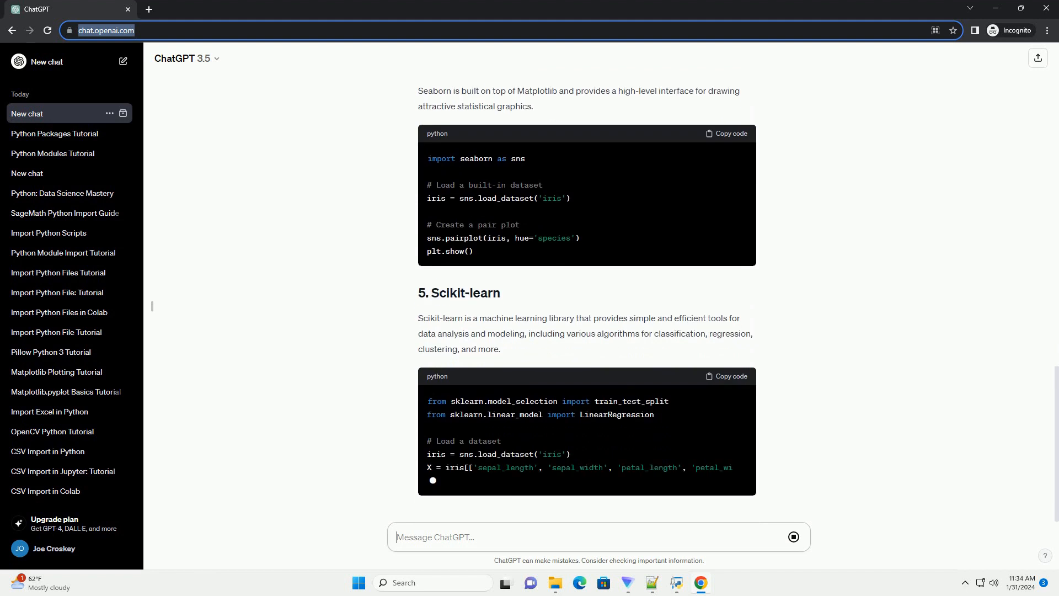
- Follow the response through the Scikit-learn linear regression example
{"action": "scroll", "scroll_direction": "down", "scroll_amount": 3}
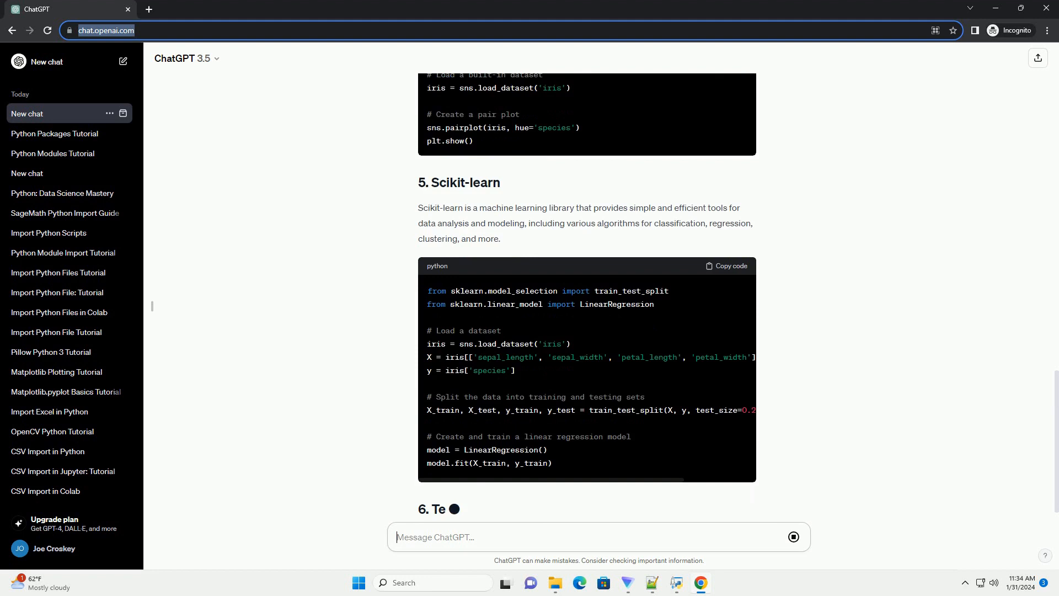
{"action": "scroll", "scroll_direction": "down", "scroll_amount": 3}
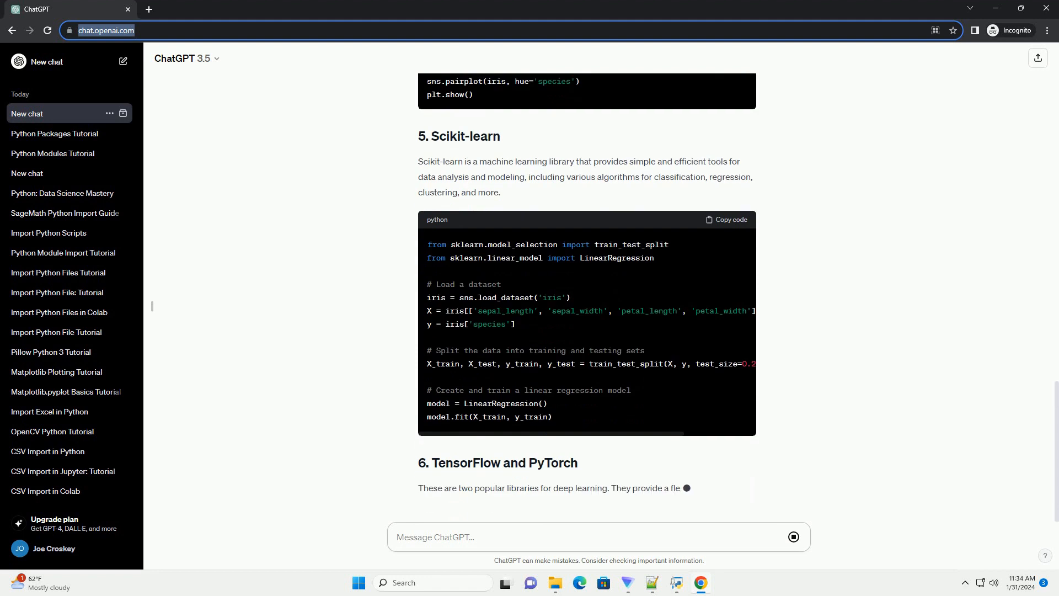
{"action": "scroll", "scroll_direction": "down", "scroll_amount": 3}
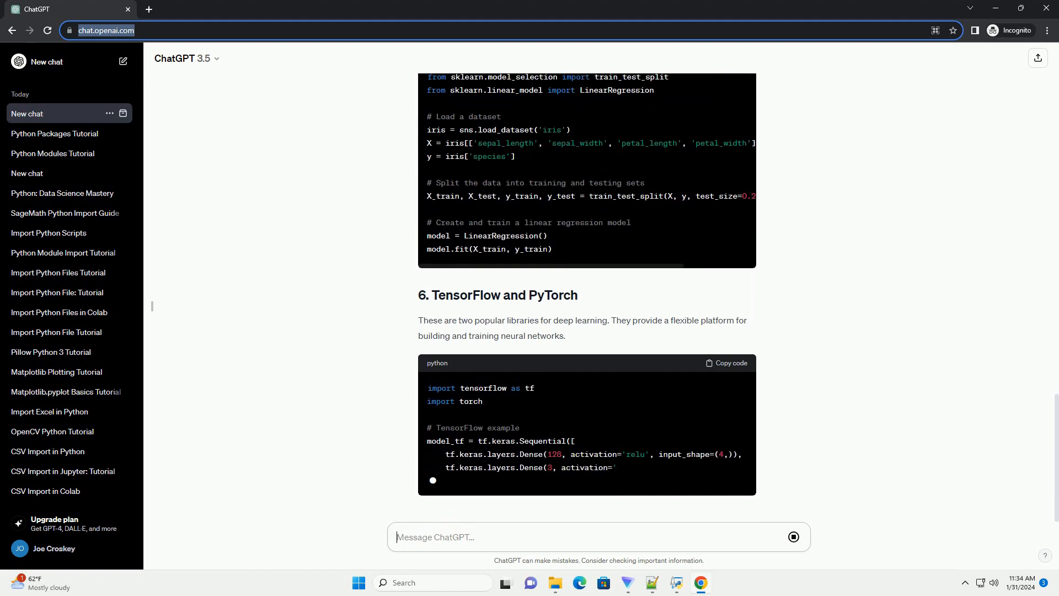
{"action": "scroll", "scroll_direction": "down", "scroll_amount": 3}
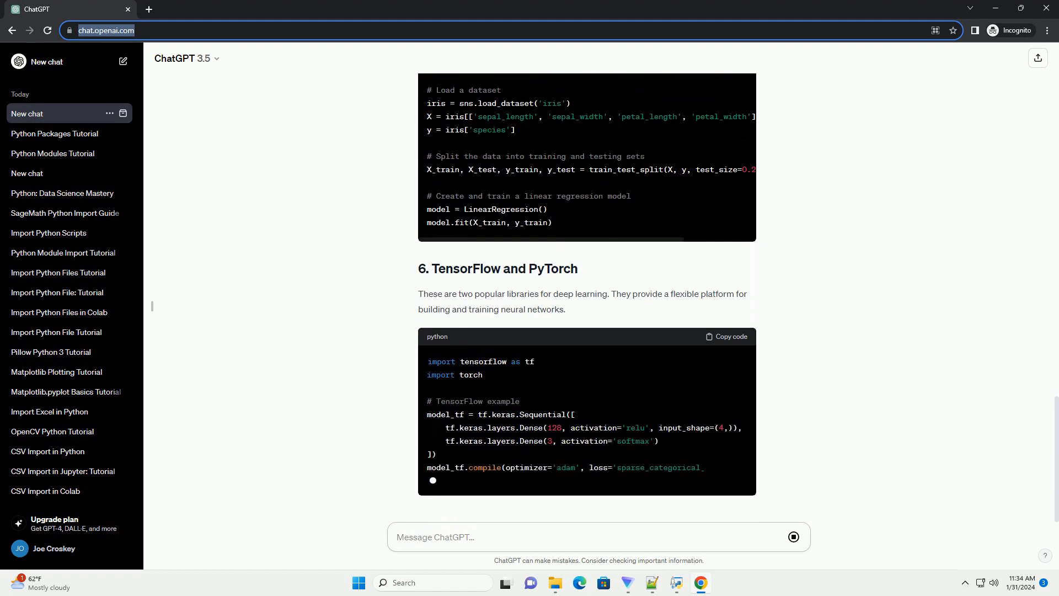
- Scroll through the TensorFlow and PyTorch examples and the concluding summary paragraph
{"action": "scroll", "scroll_direction": "down", "scroll_amount": 3}
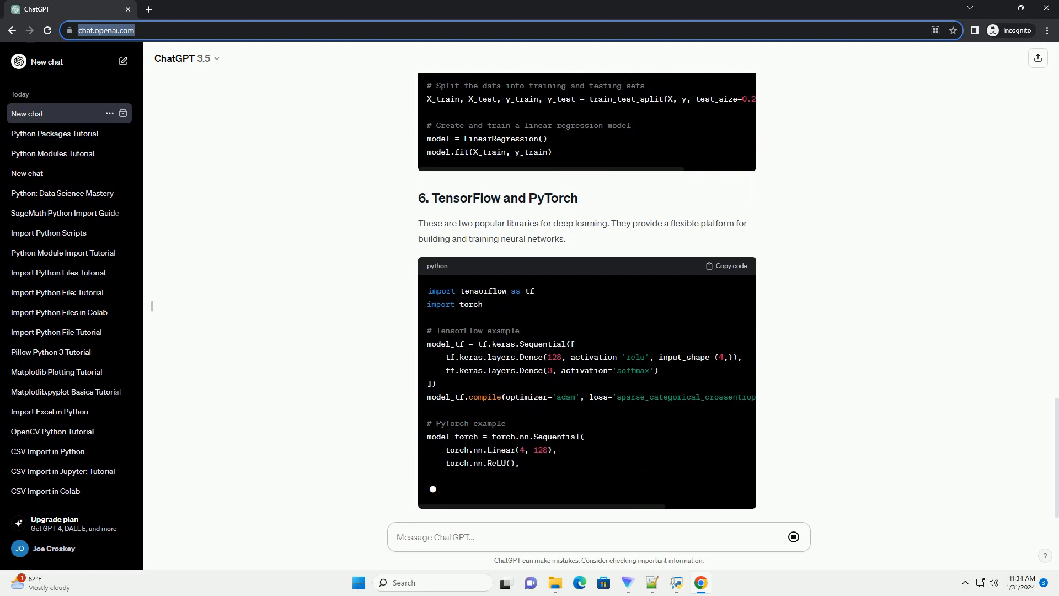
{"action": "scroll", "scroll_direction": "down", "scroll_amount": 3}
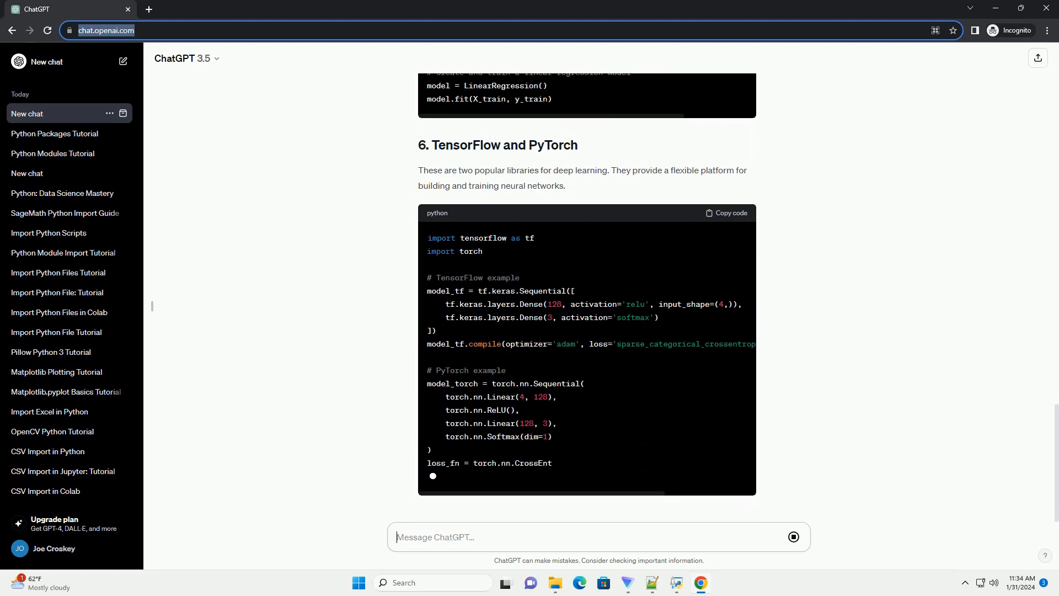
{"action": "scroll", "scroll_direction": "up", "scroll_amount": 3}
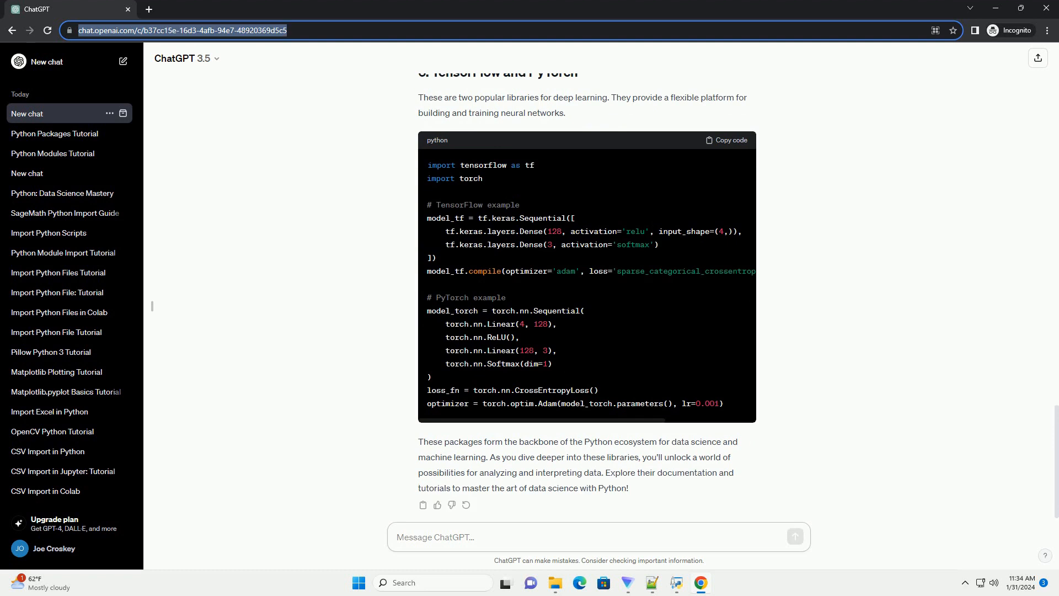
{"action": "scroll", "scroll_direction": "up", "scroll_amount": 3}
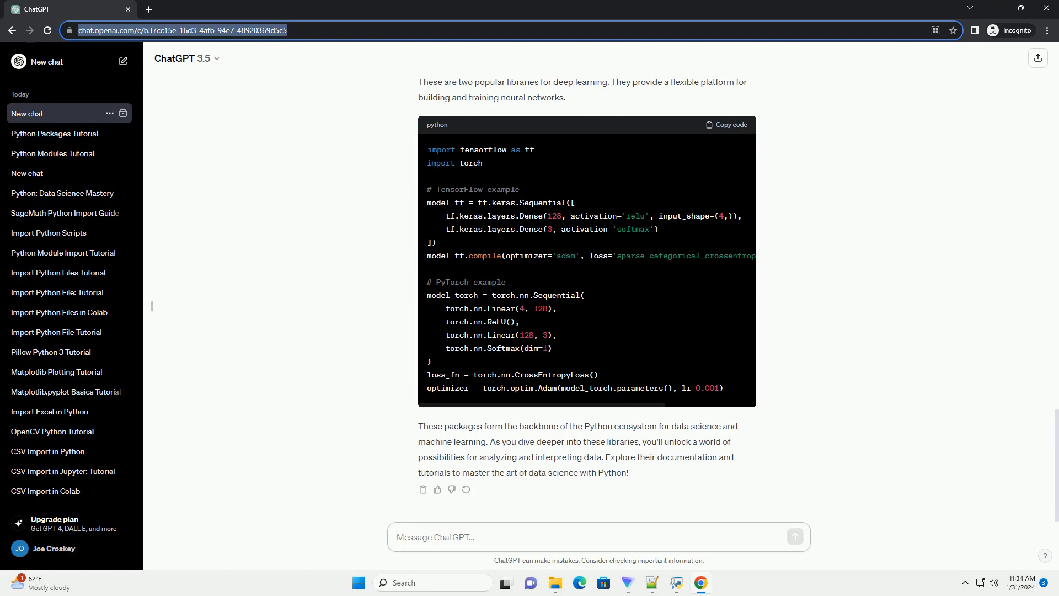